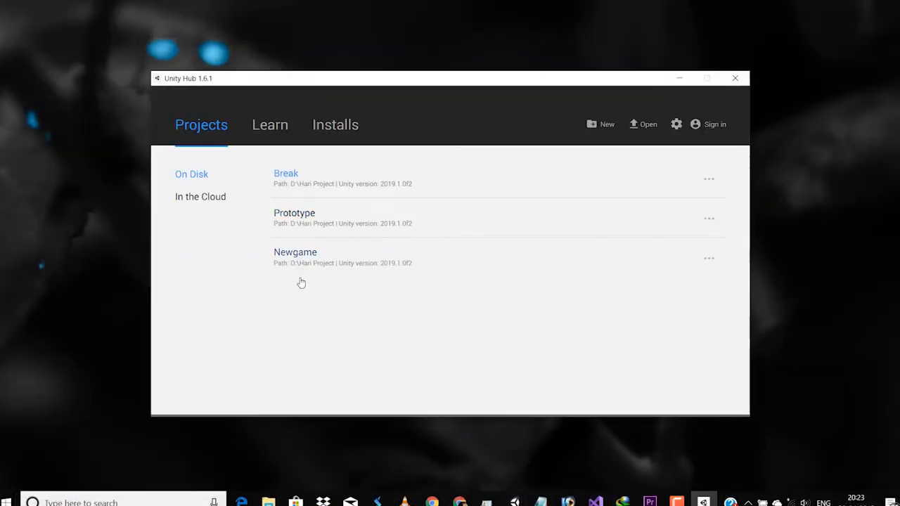
Create a new 3D Unity project named ThursayTutorials.
click(606, 124)
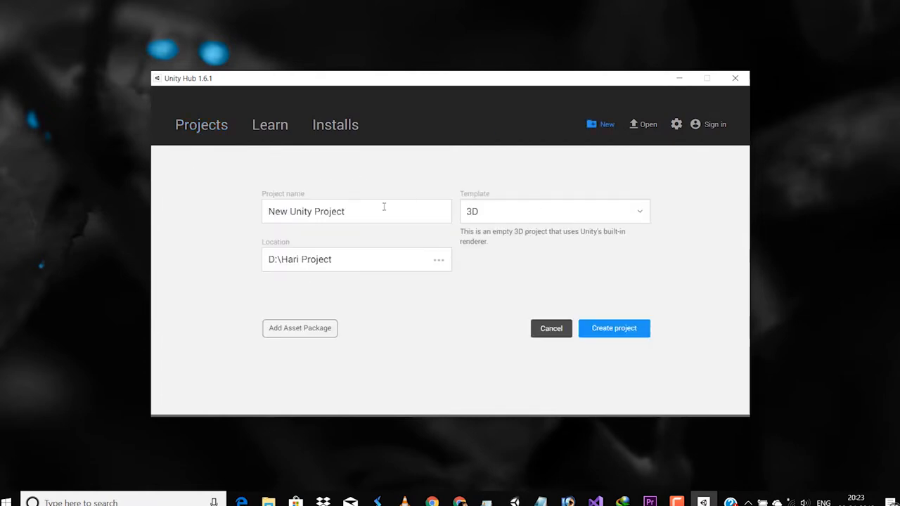
text(UnityT)
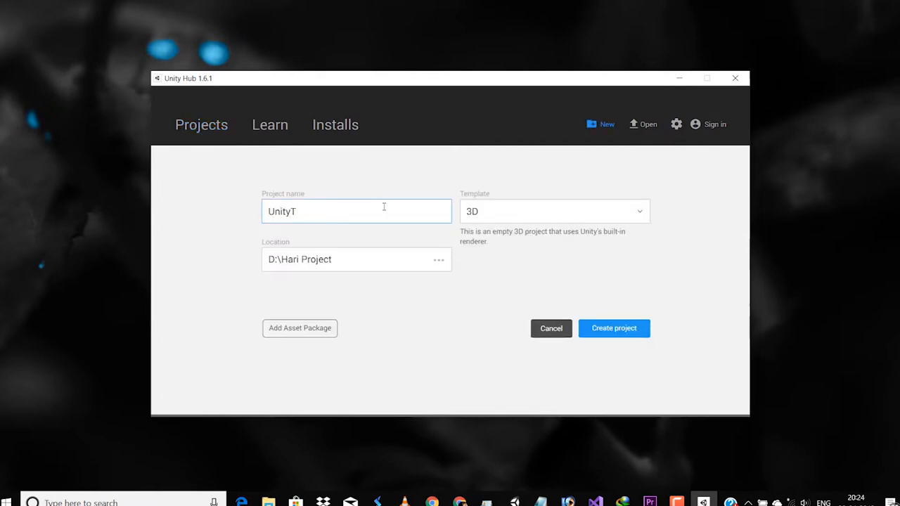
text(ThursayTutorials)
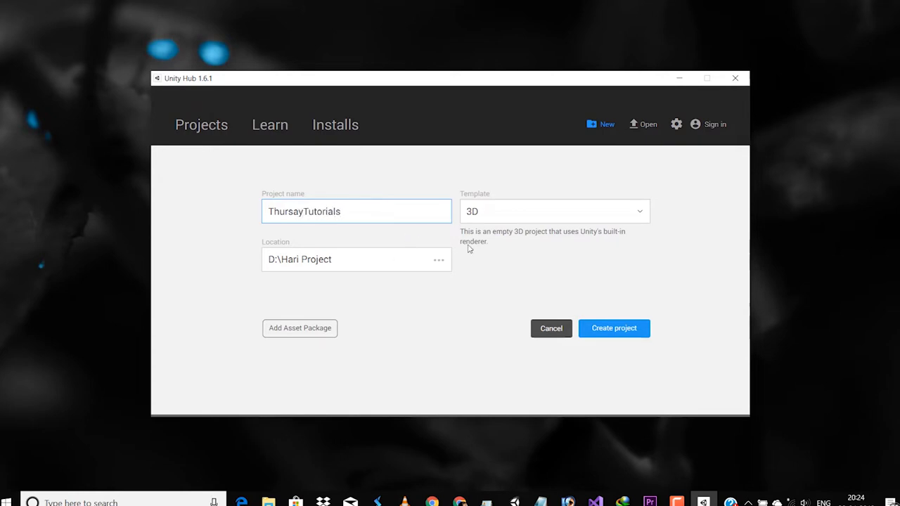
click(613, 327)
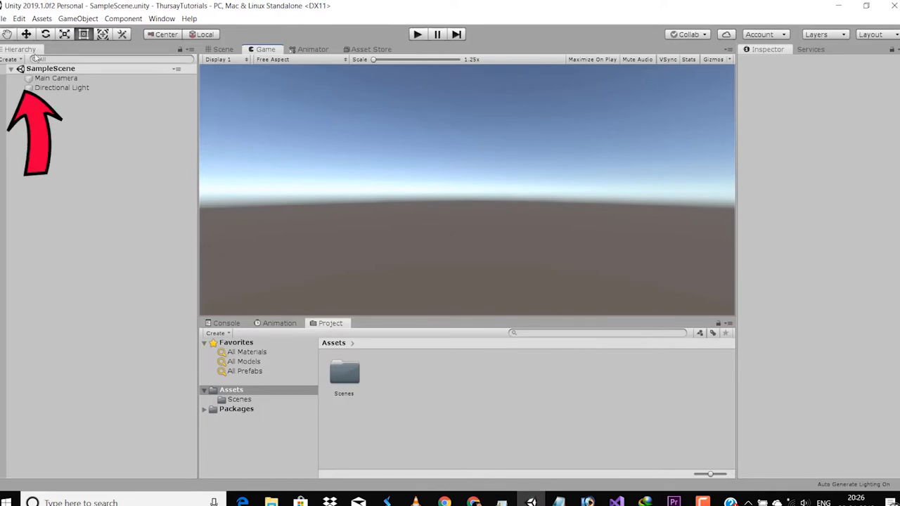
Give the Main Camera a solid yellow-green background colour.
click(56, 78)
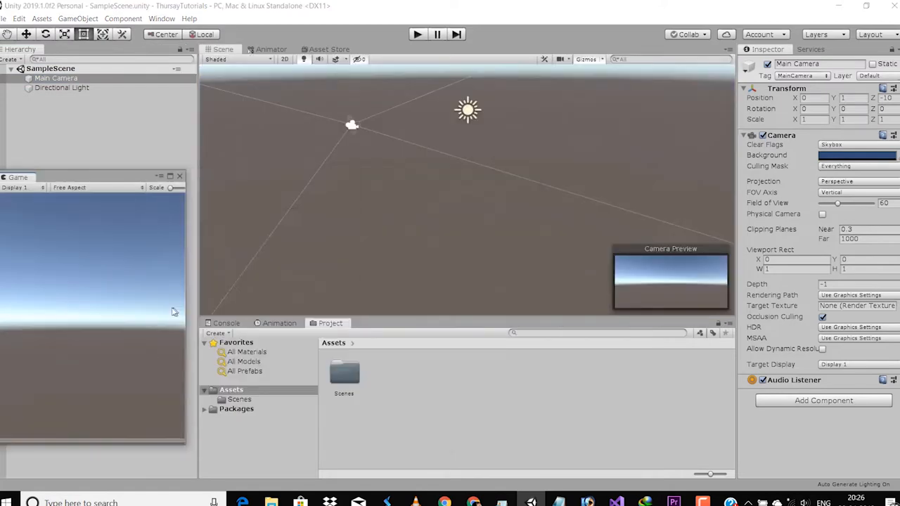
click(836, 144)
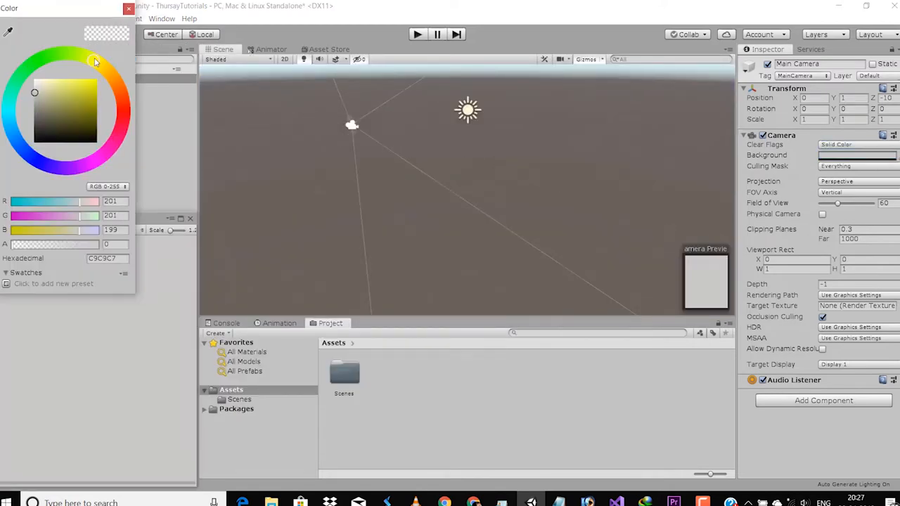
click(129, 8)
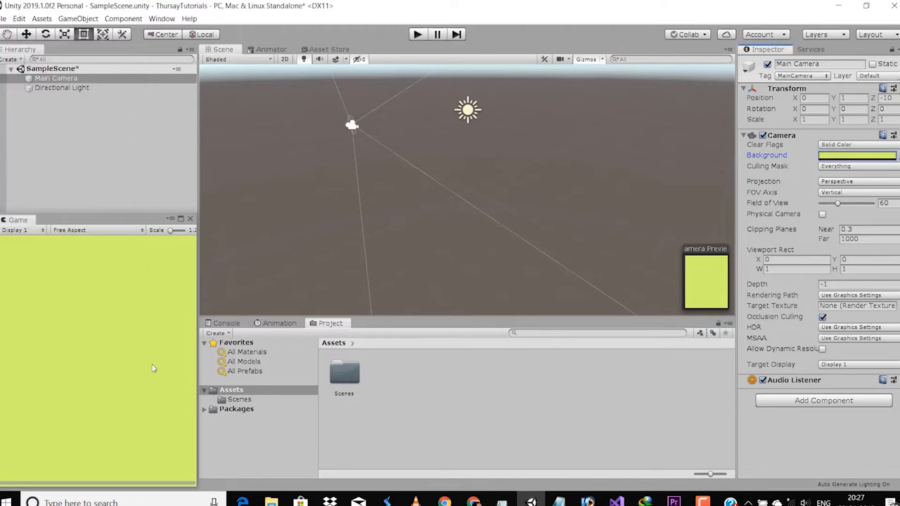
mouse_move(414, 403)
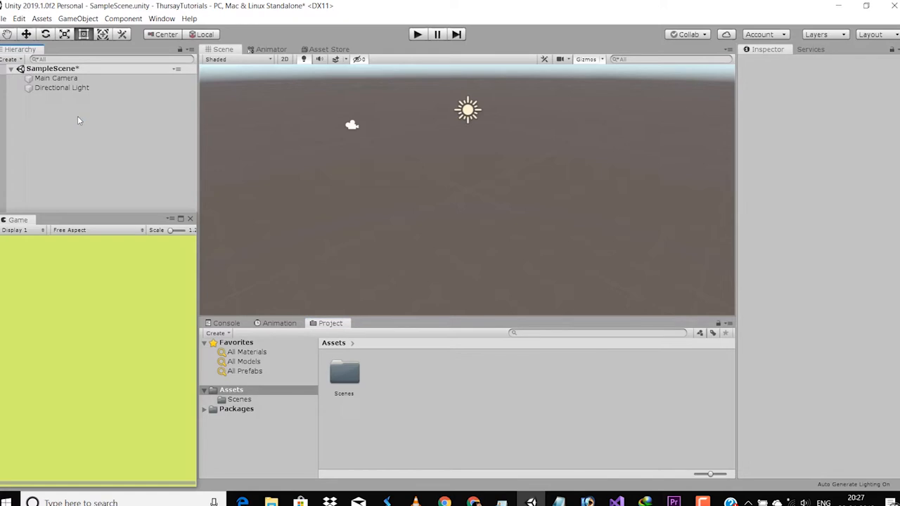
Add a sphere named ball and a cube named Ground scaled to 4, 1, 4.
right_click(80, 120)
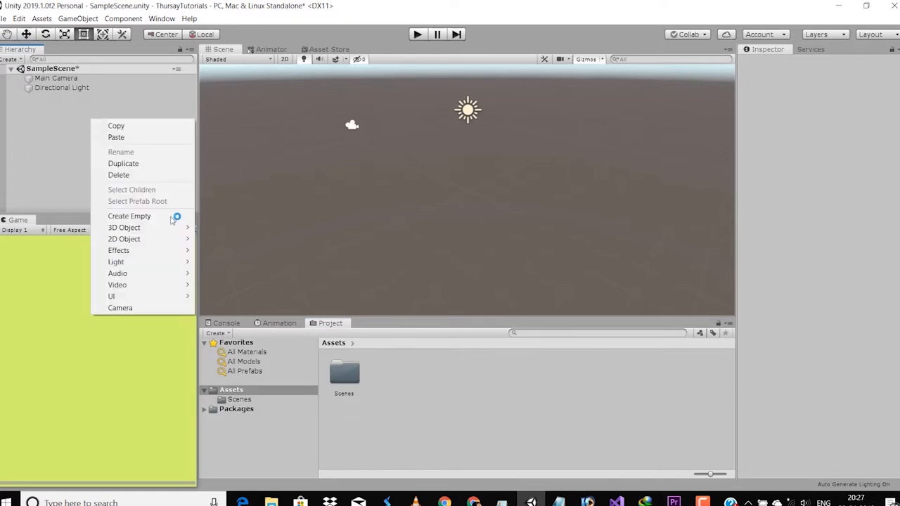
click(124, 227)
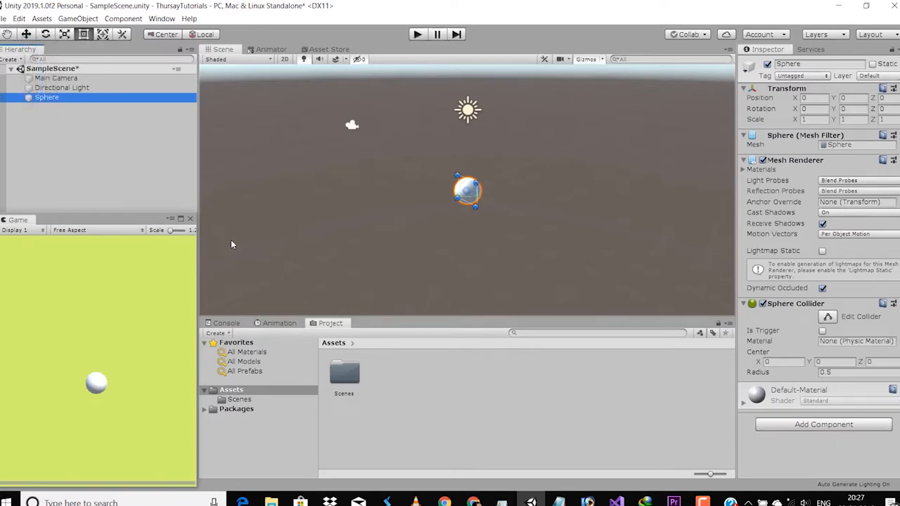
mouse_move(194, 177)
text(ball)
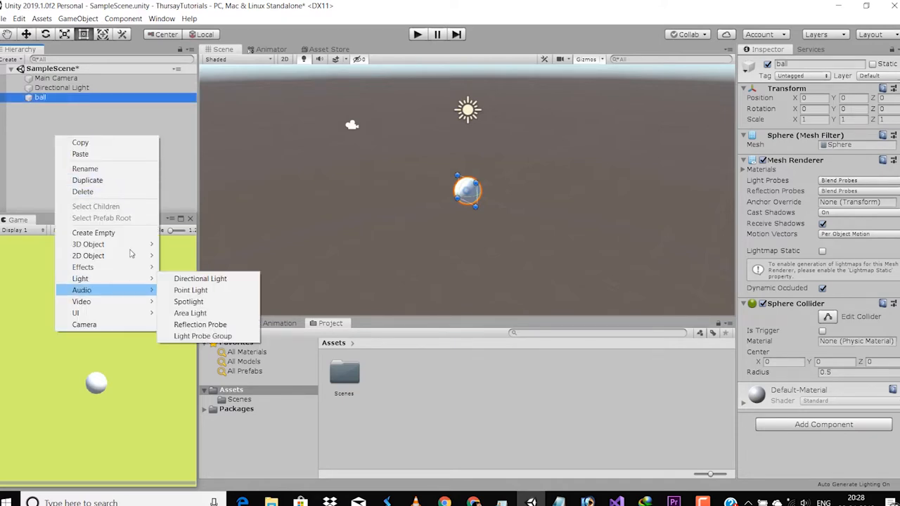
click(88, 244)
text(Goru)
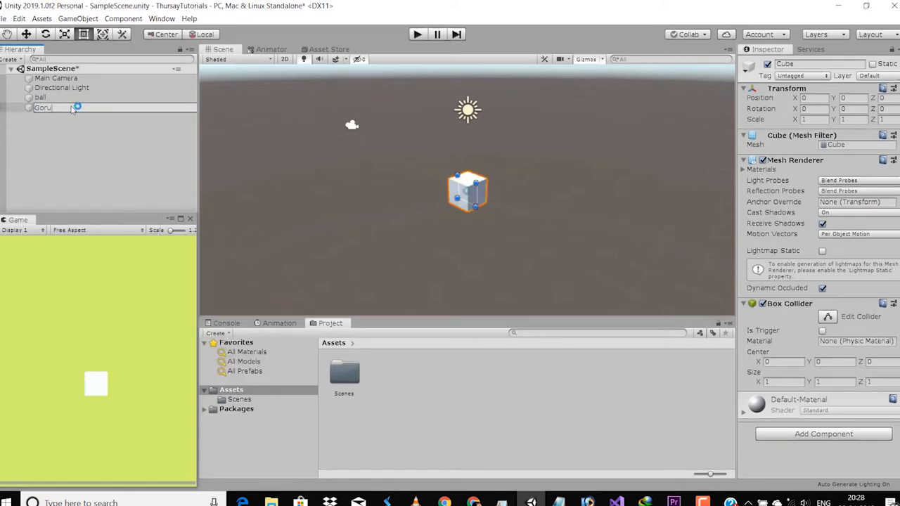
text(Ground)
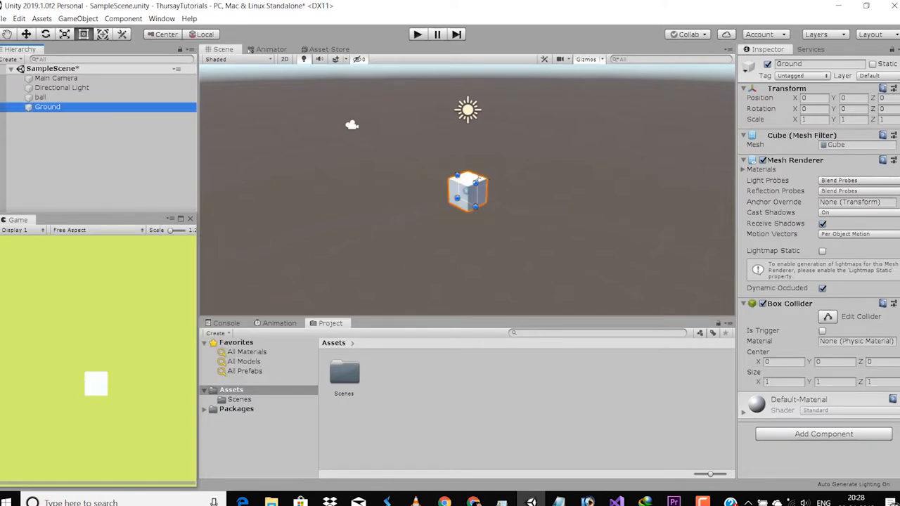
text(10)
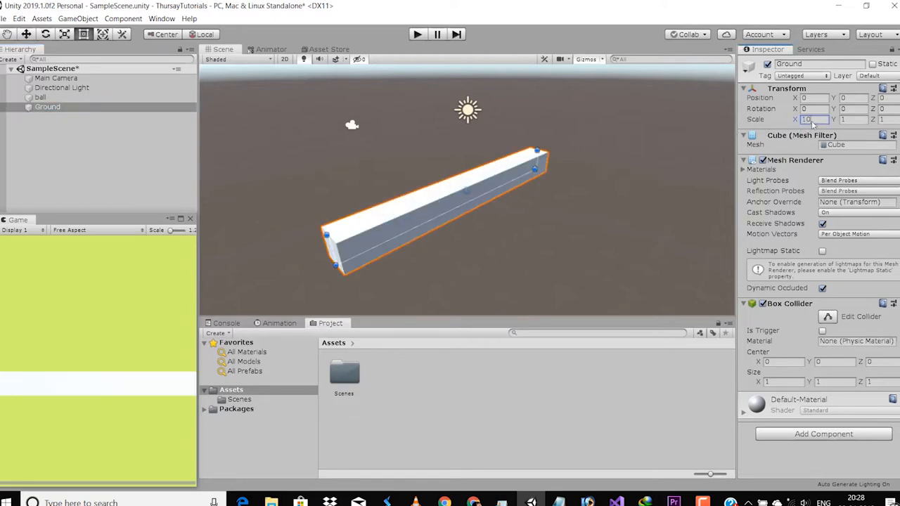
text(4)
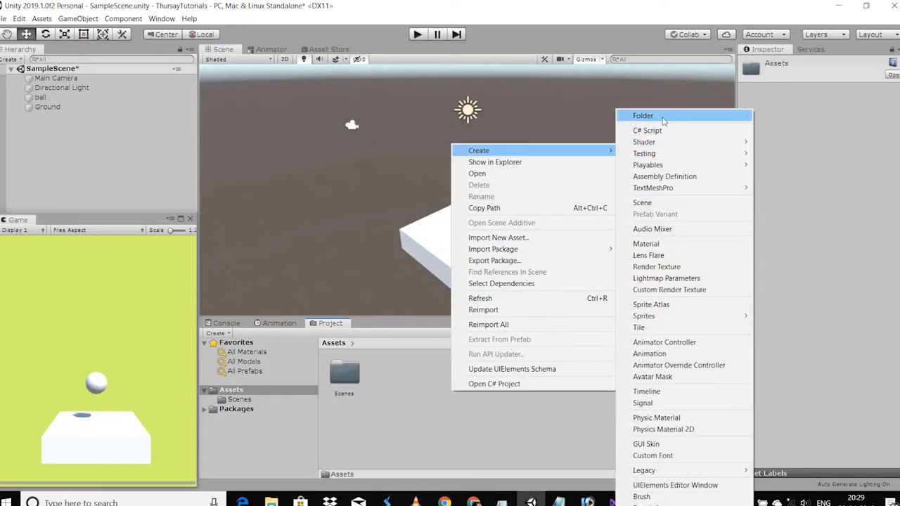
Create a Materials folder with a dark brown ground material, then a second ball material.
click(642, 115)
text(Materials)
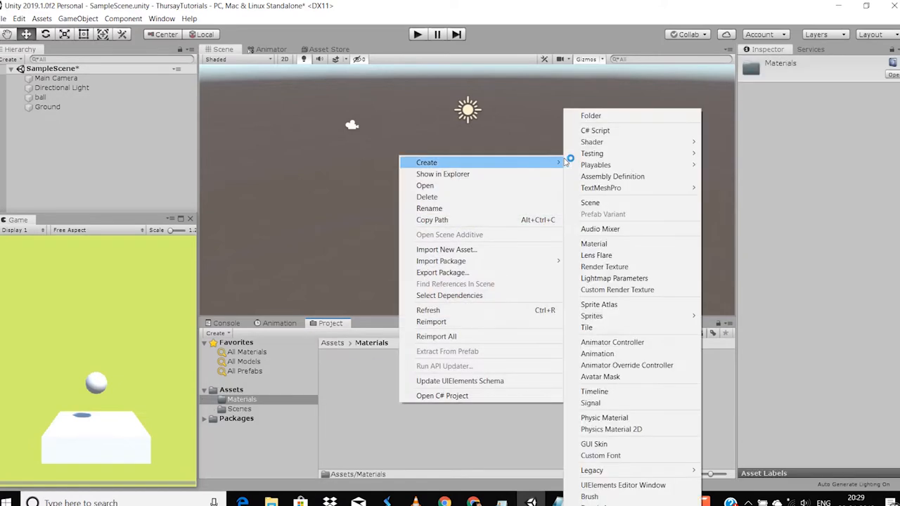
click(593, 243)
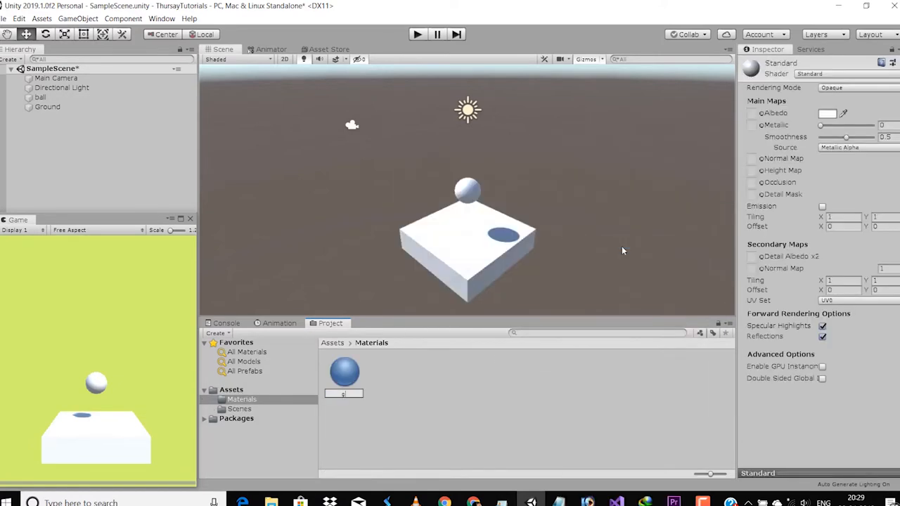
click(343, 372)
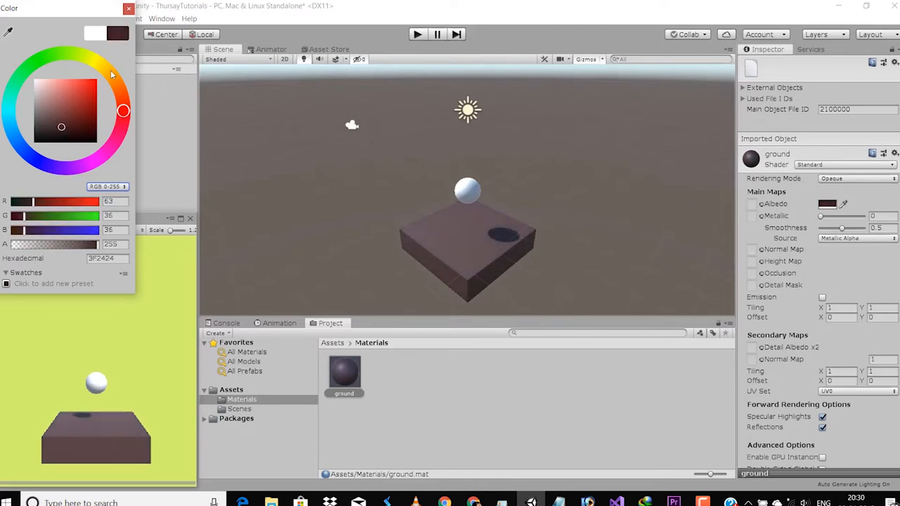
click(128, 8)
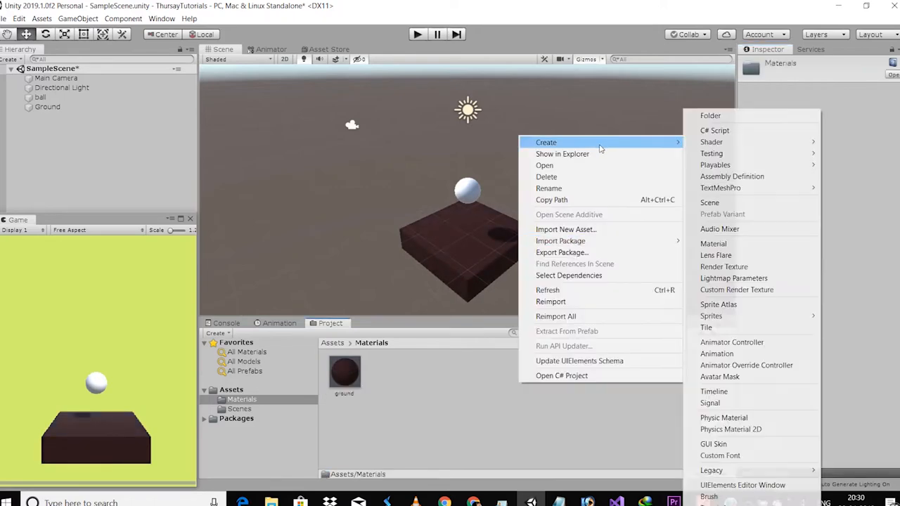
click(713, 244)
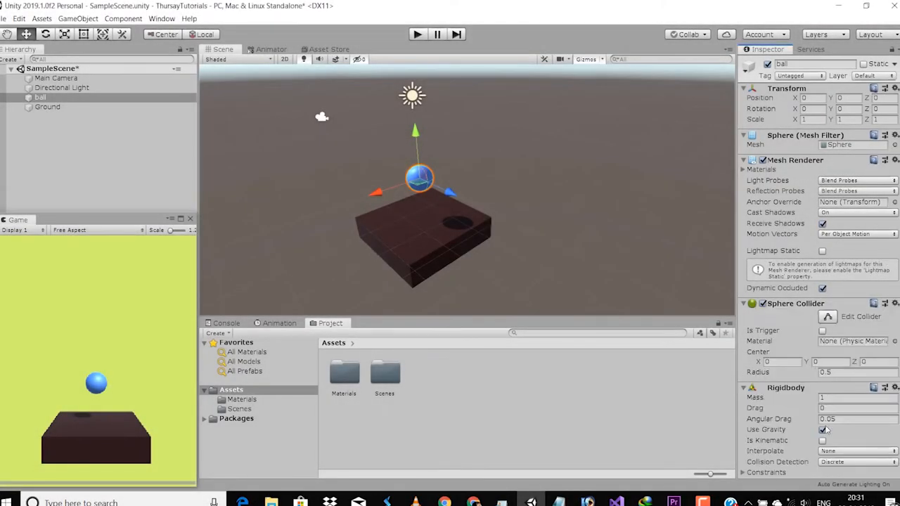
Raise the ball higher and play-test it dropping onto the Ground slab.
scroll(down, 3)
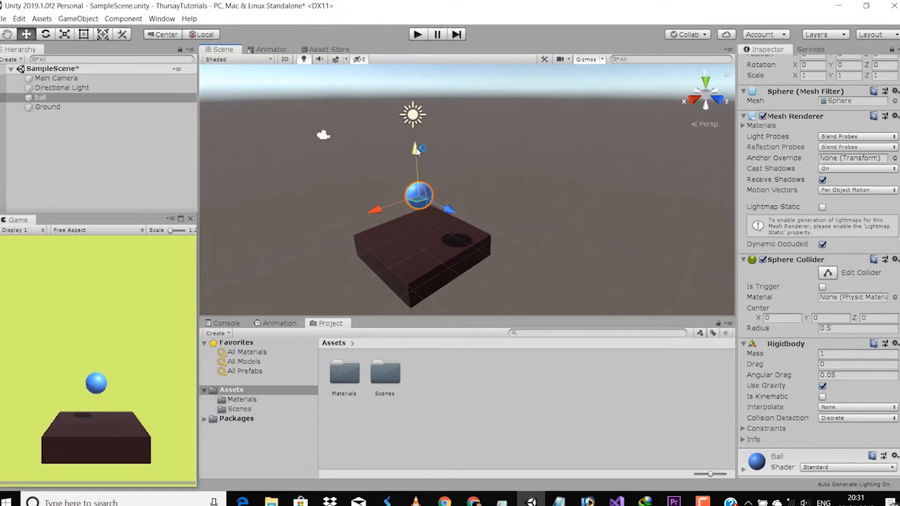
drag(419, 194, 415, 153)
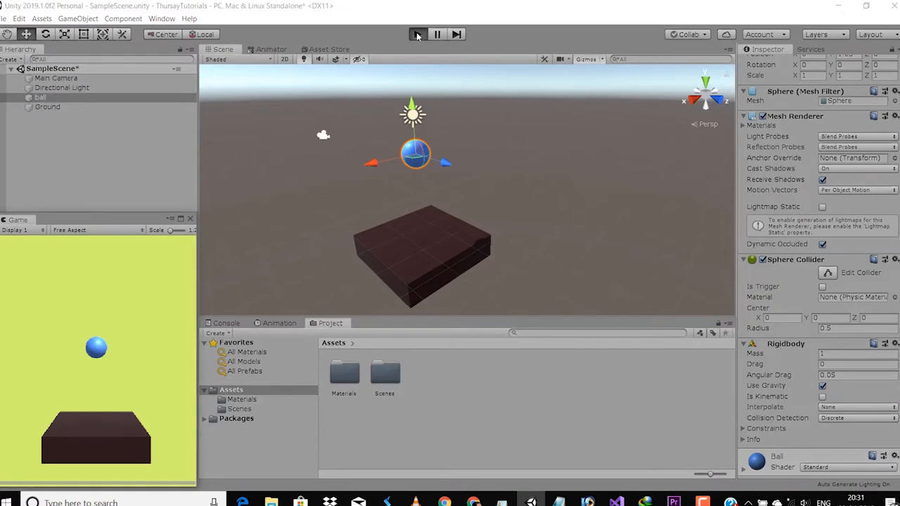
click(418, 33)
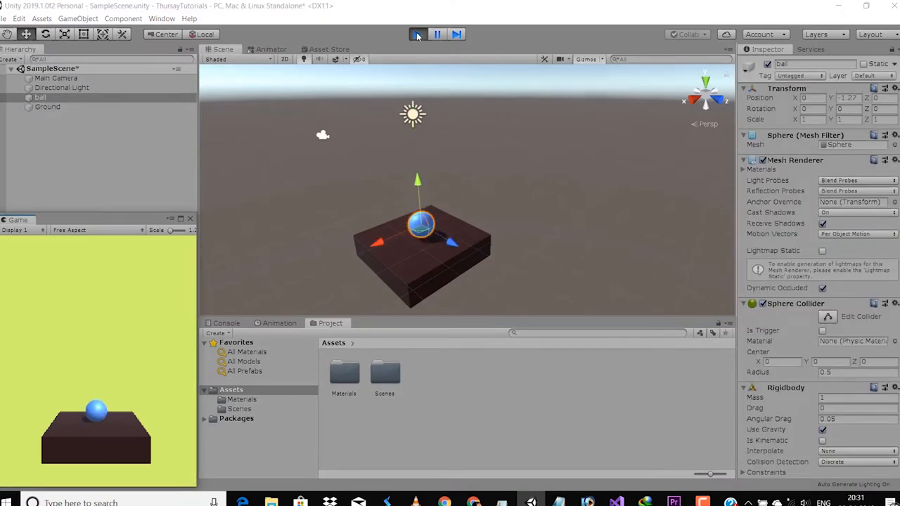
click(417, 34)
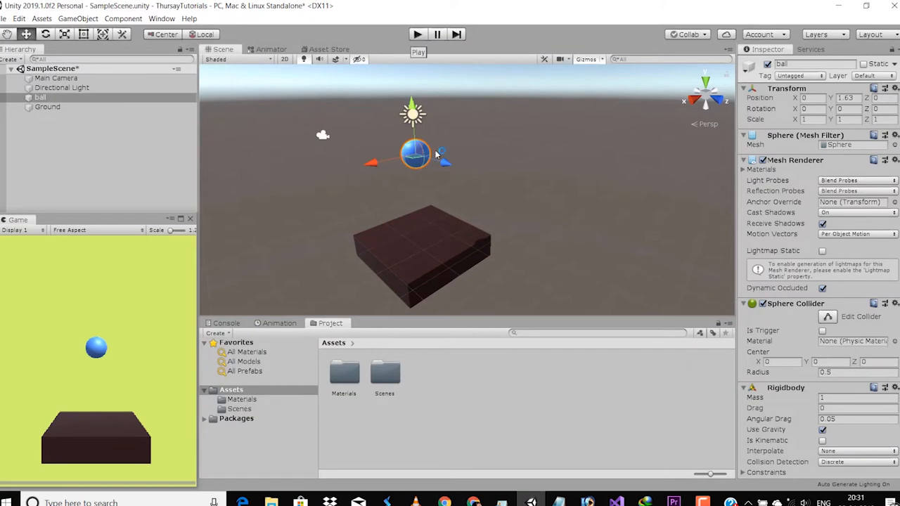
click(47, 106)
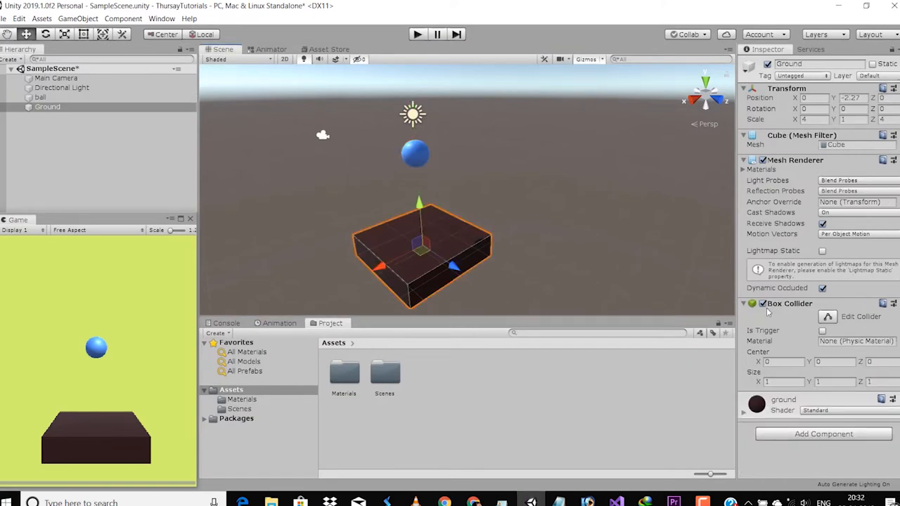
Disable Ground's Box Collider and play-test the ball falling through.
click(763, 303)
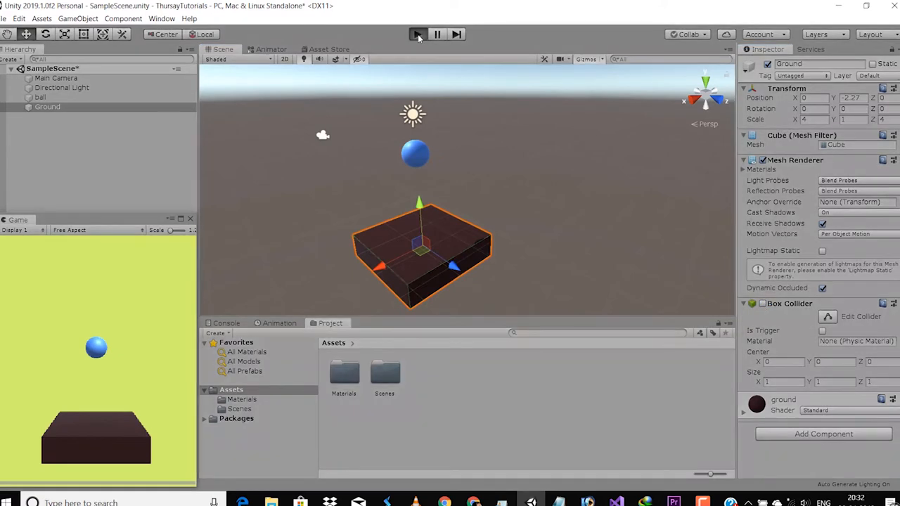
click(418, 34)
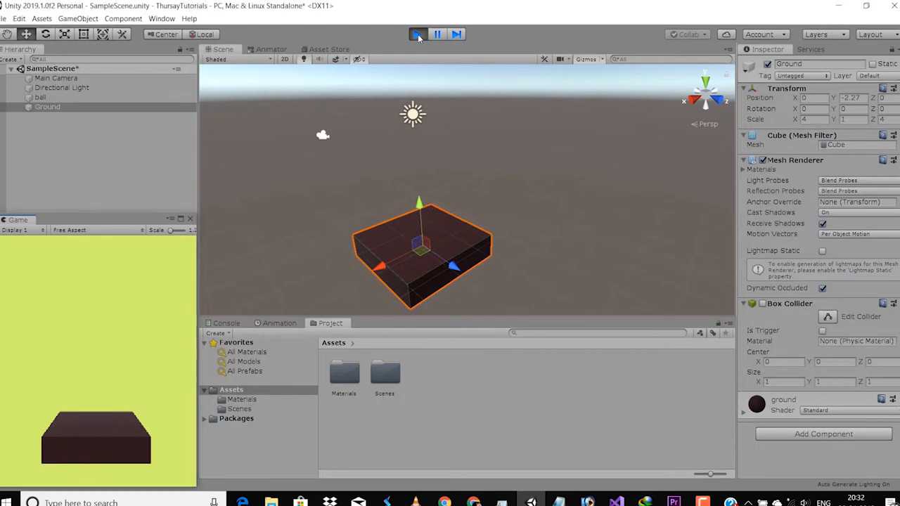
click(416, 34)
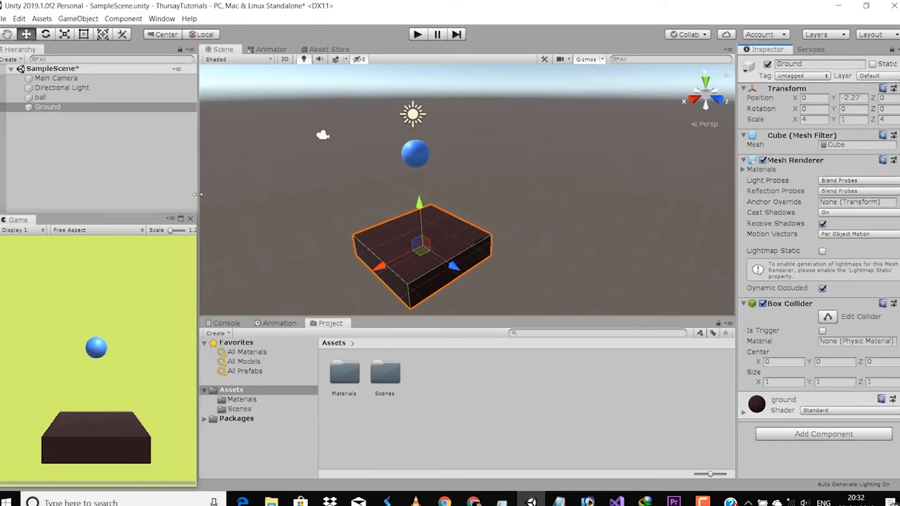
Inspect the light, ball and Ground, then play-test the landing again.
click(62, 87)
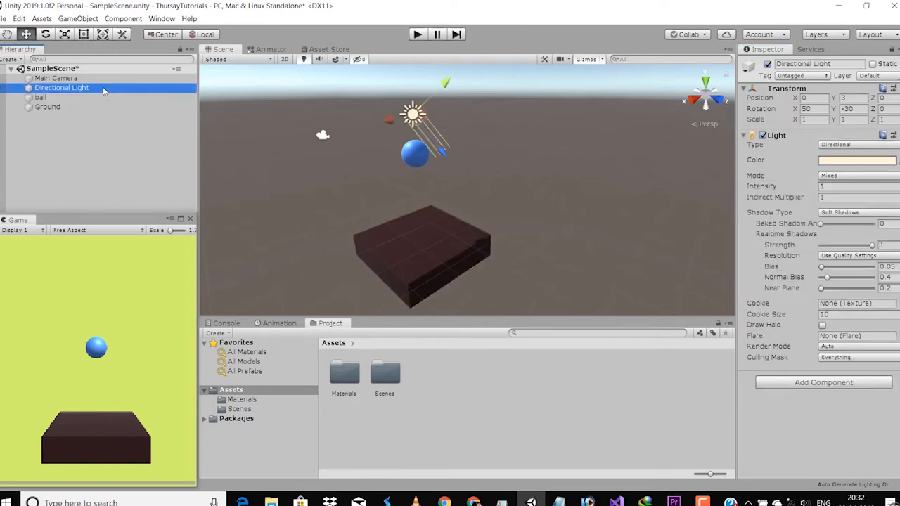
mouse_move(612, 165)
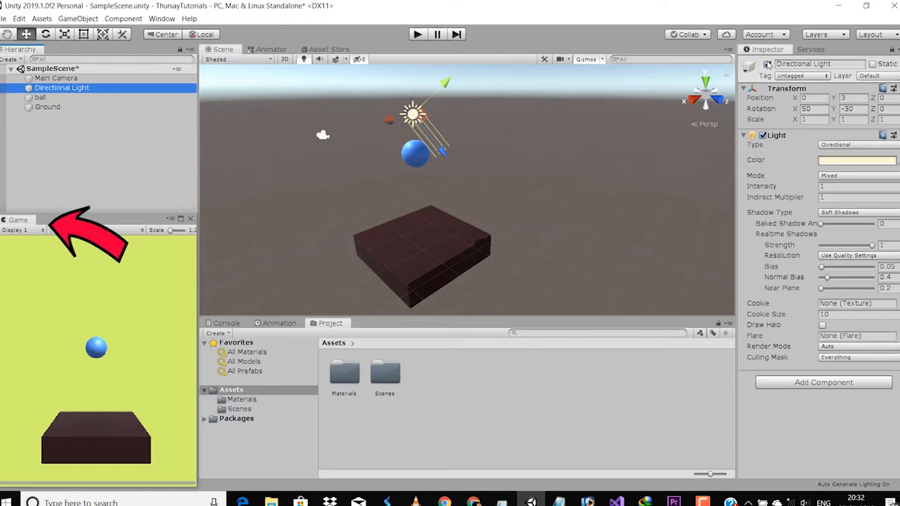
click(40, 97)
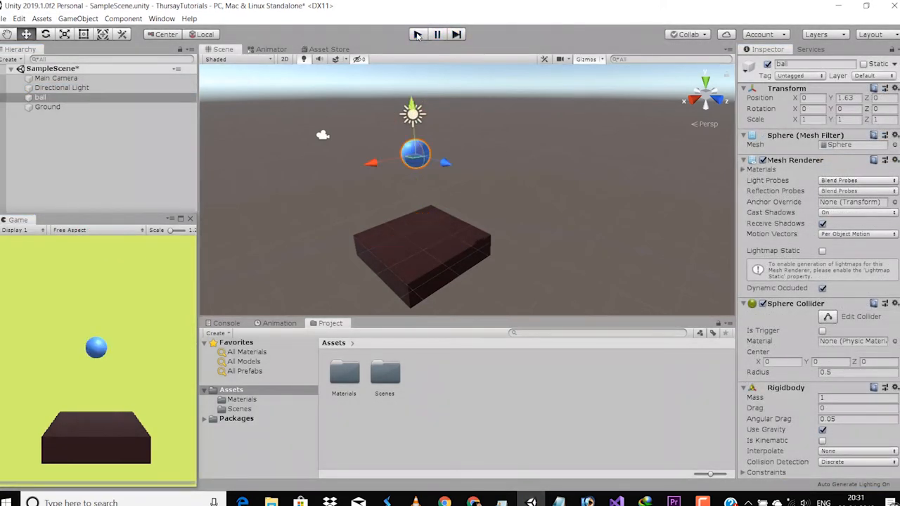
click(422, 253)
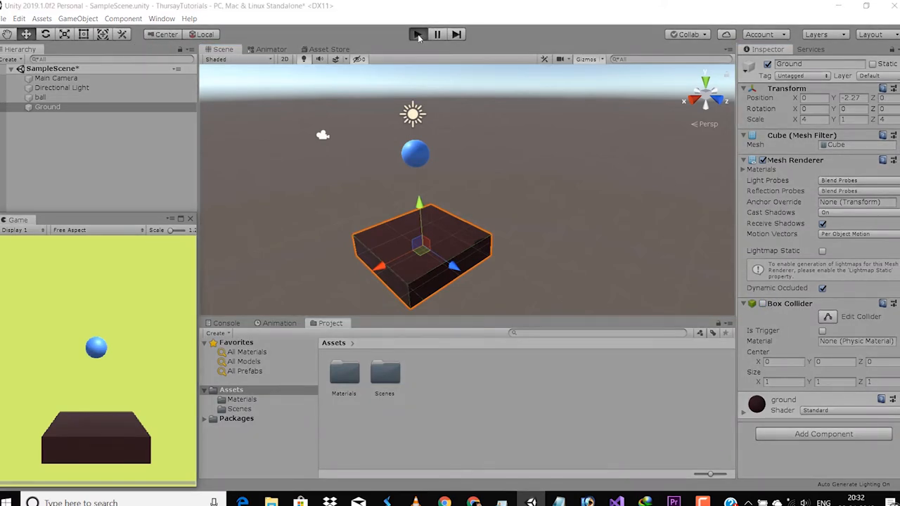
click(418, 34)
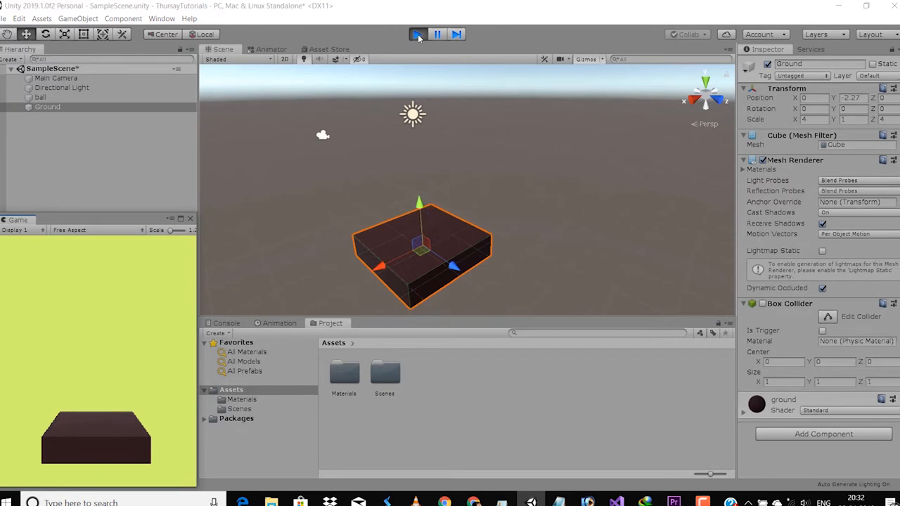
click(417, 34)
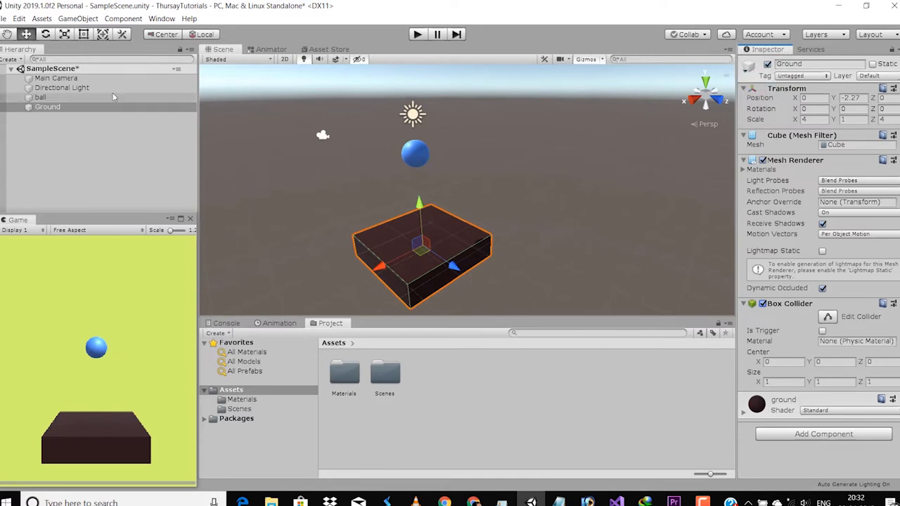
click(62, 88)
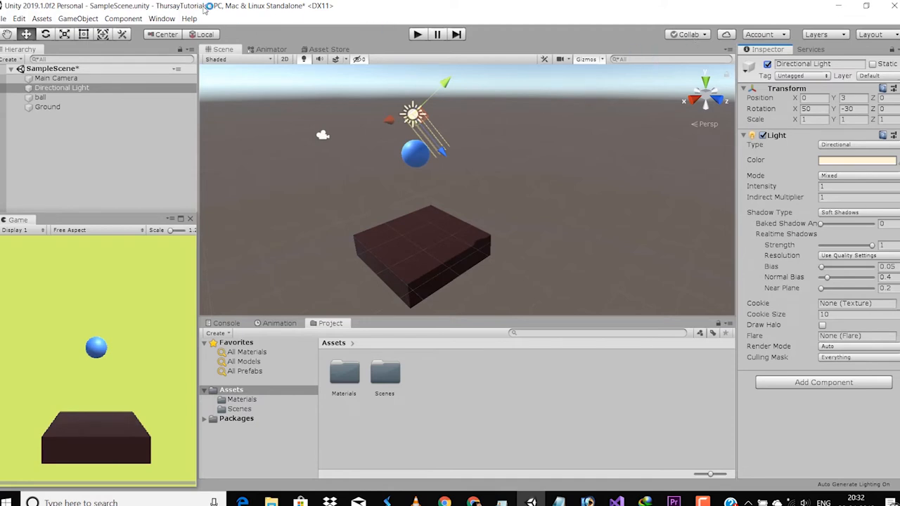
mouse_move(242, 176)
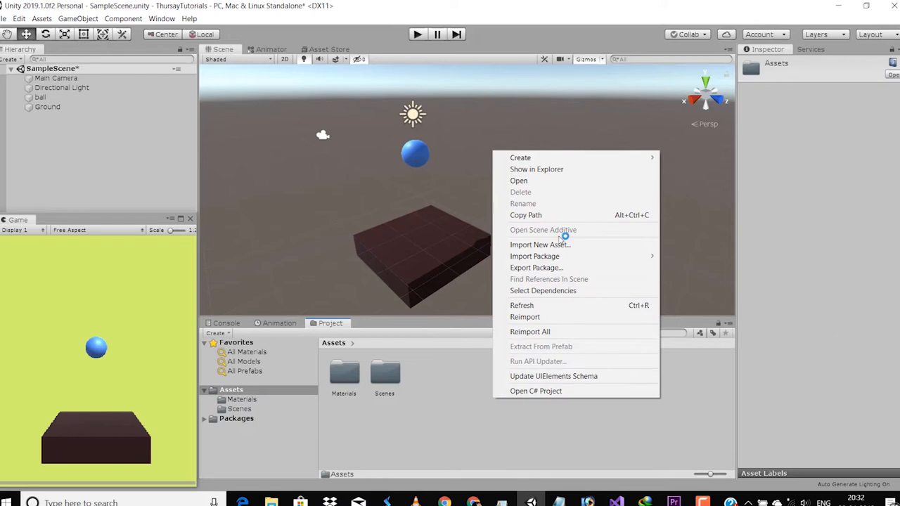
mouse_move(520, 157)
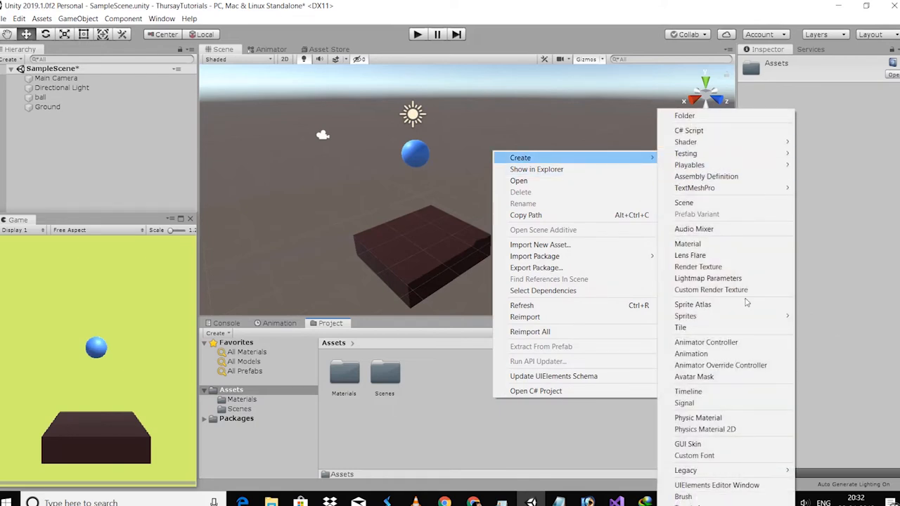
mouse_move(711, 290)
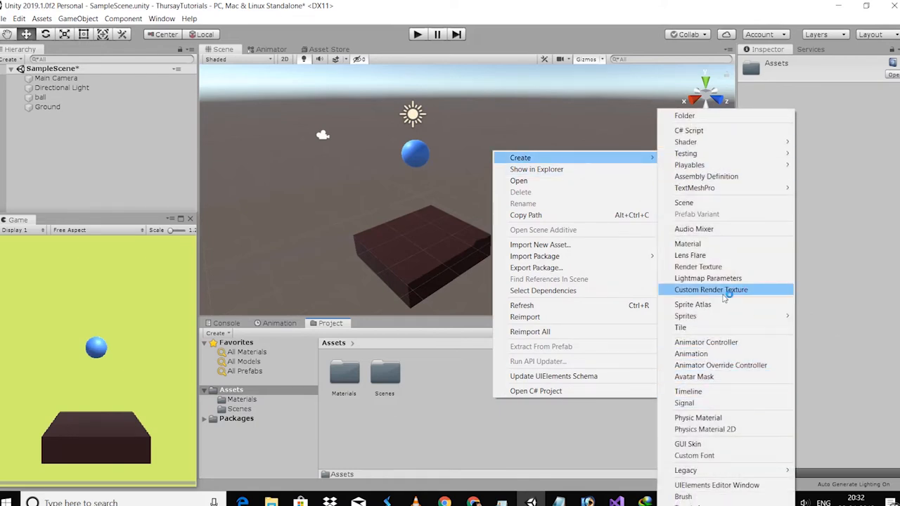
Create a new Physic Material asset named bounce in Assets.
click(697, 418)
text(bounce)
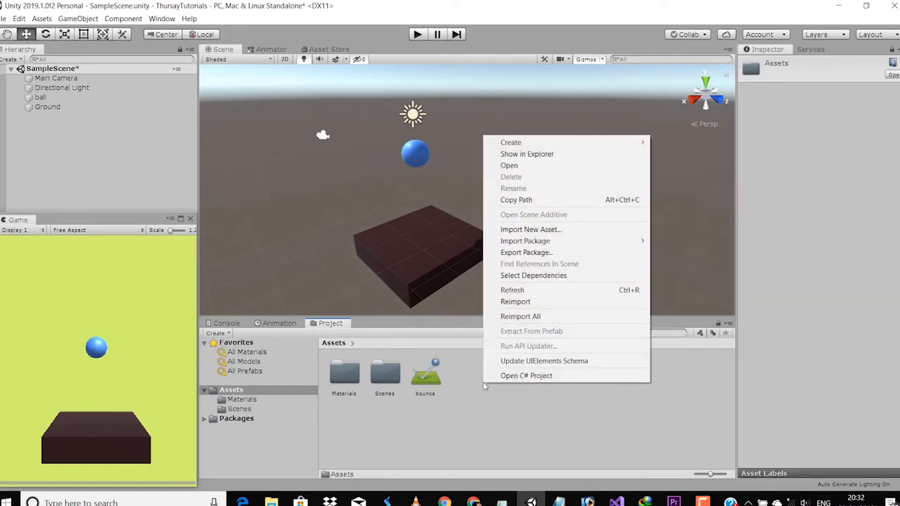
mouse_move(510, 142)
text(Phy Mats)
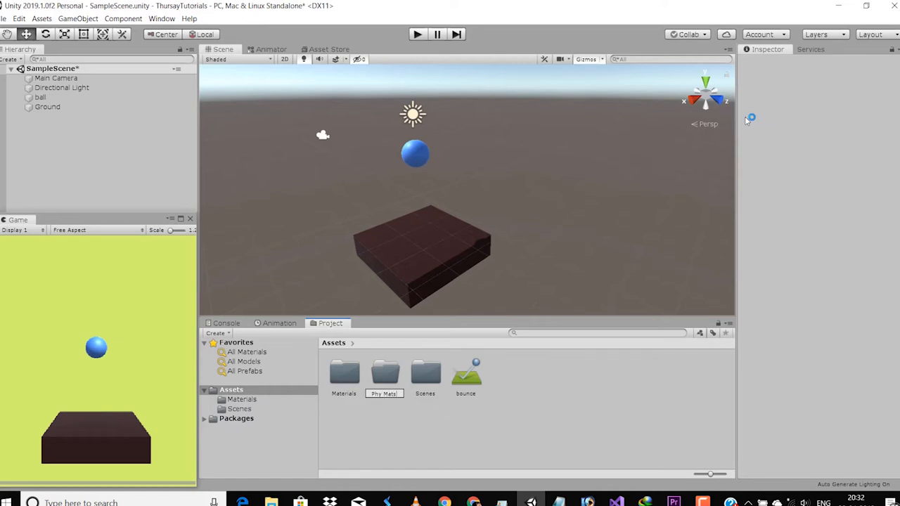
Name the new folder Phy Mats and colour the ball material blue.
click(465, 373)
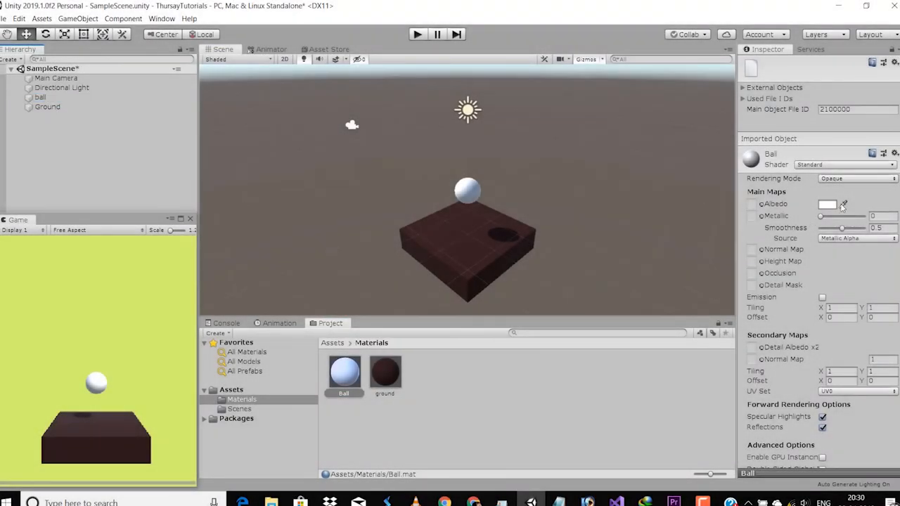
click(827, 203)
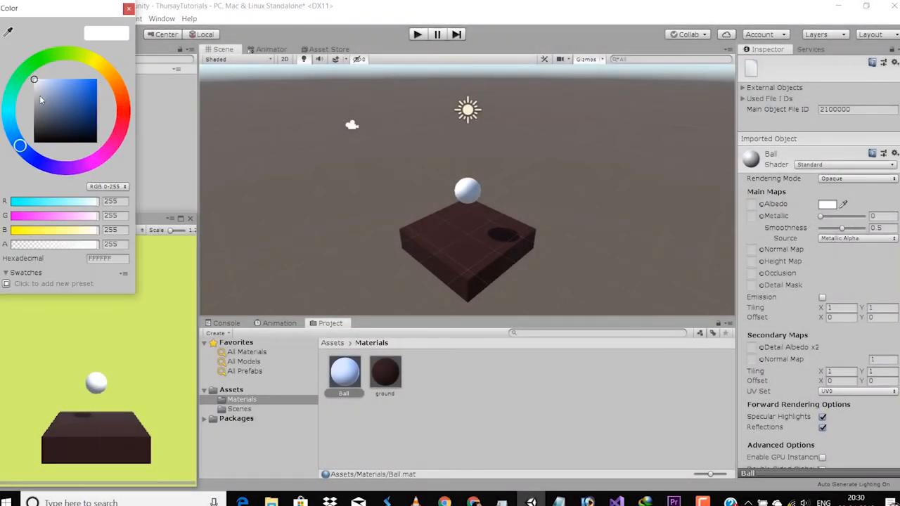
click(71, 58)
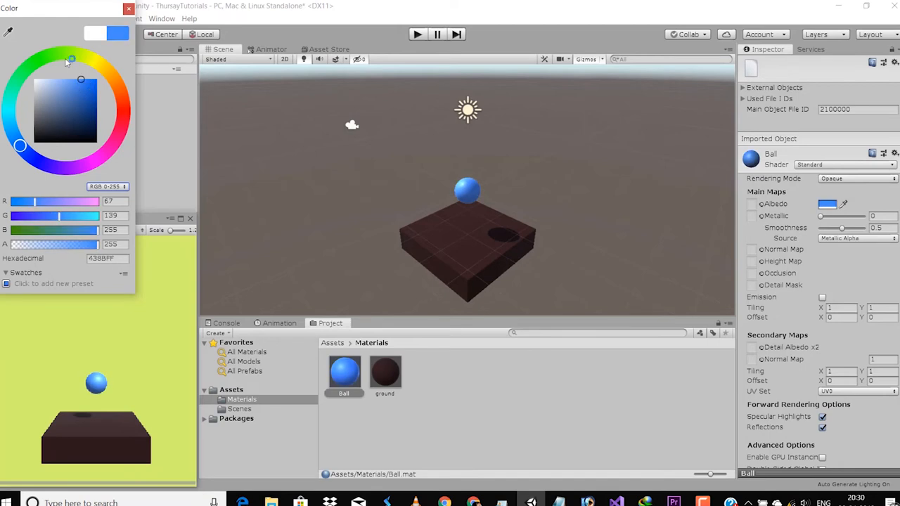
click(128, 8)
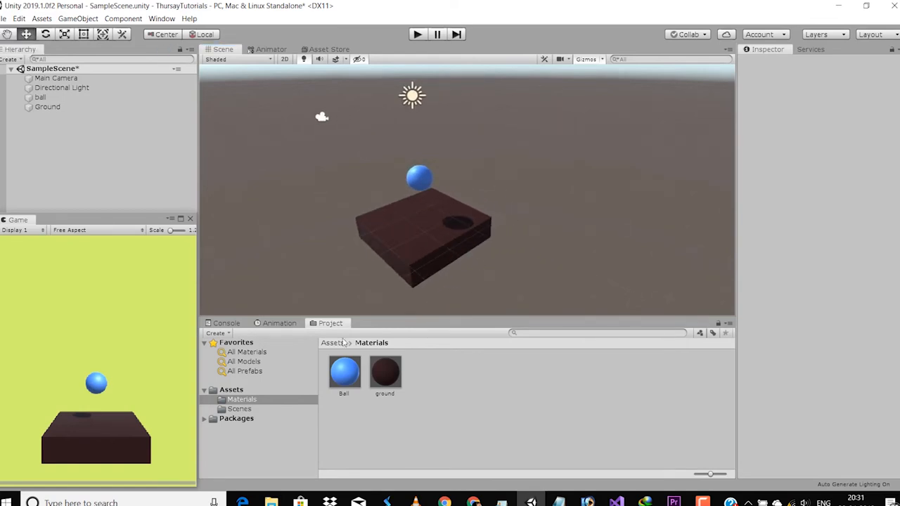
Return to the Assets folder and add a sphere collider to the ball.
click(47, 106)
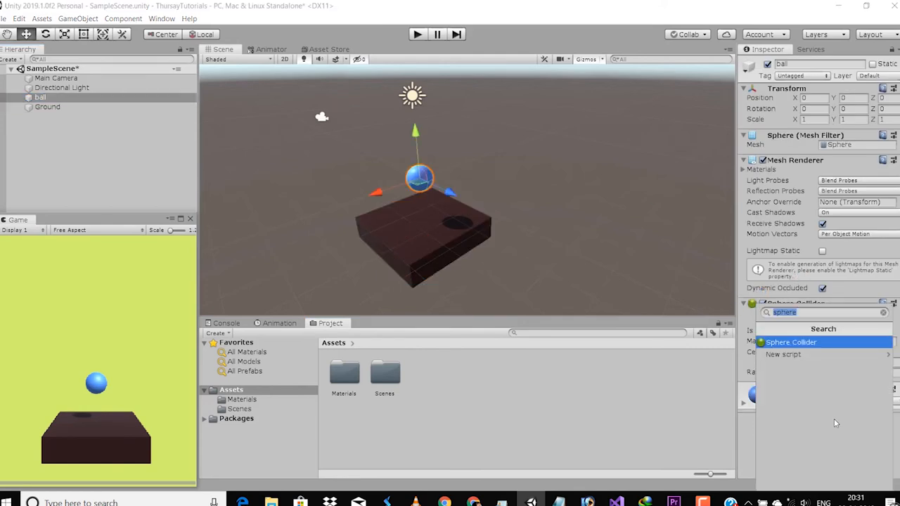
click(790, 342)
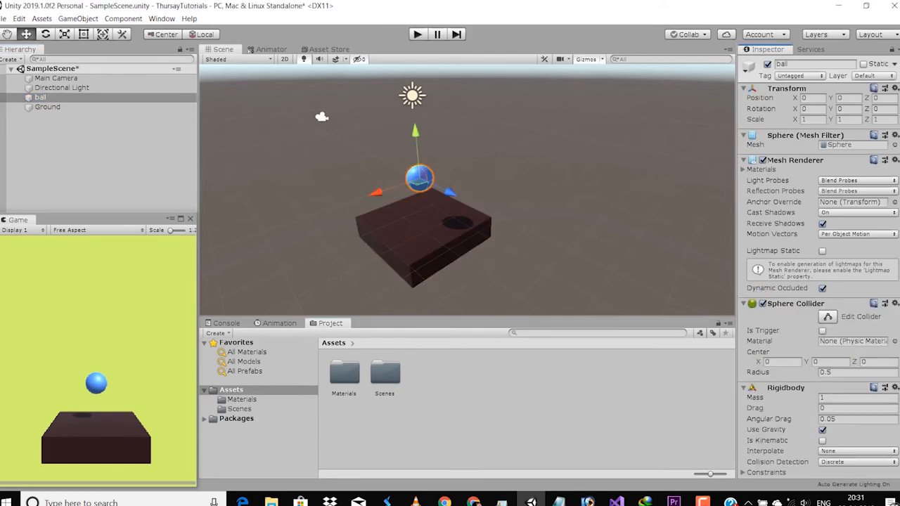
scroll(down, 3)
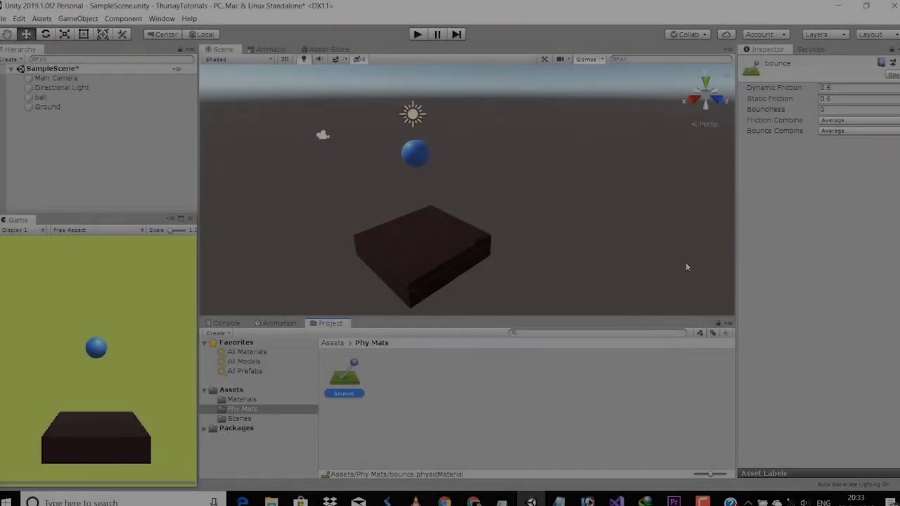
Set bounce to friction 0, bounciness 1, Minimum friction and Maximum bounce combine.
click(851, 87)
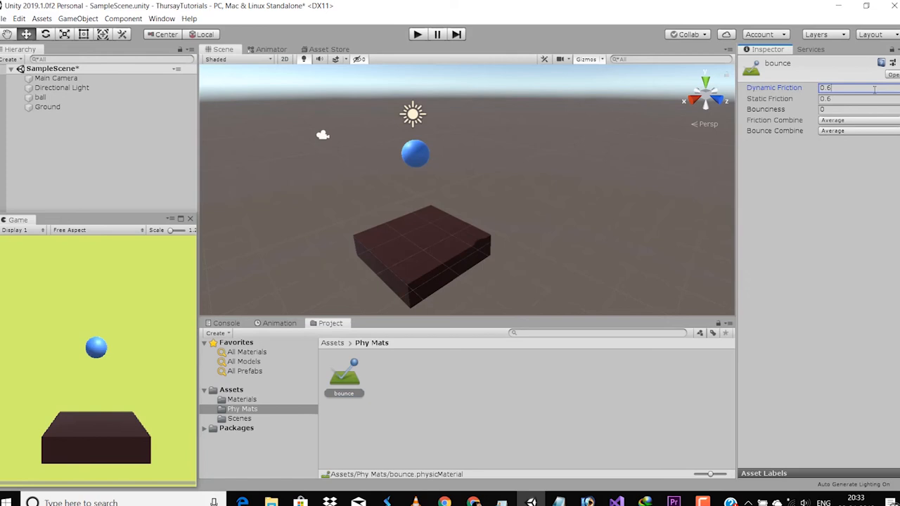
text(0)
click(858, 98)
text(0)
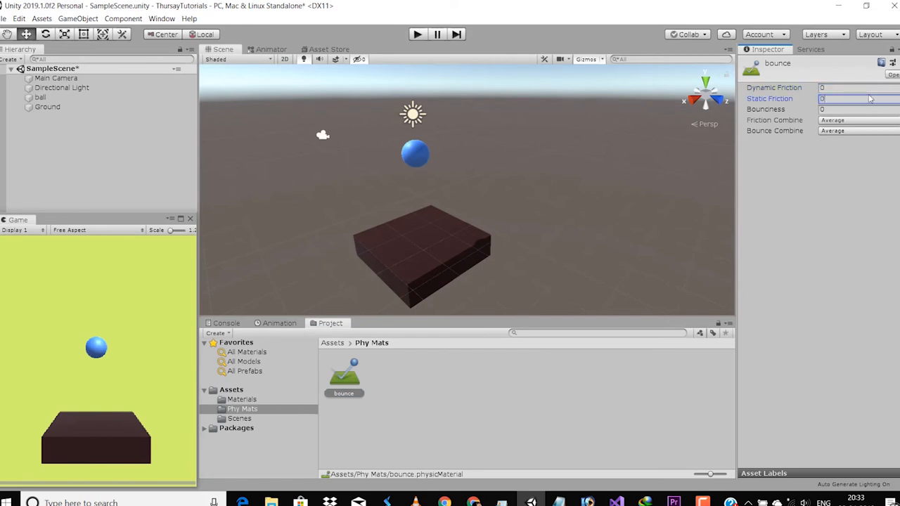
click(858, 109)
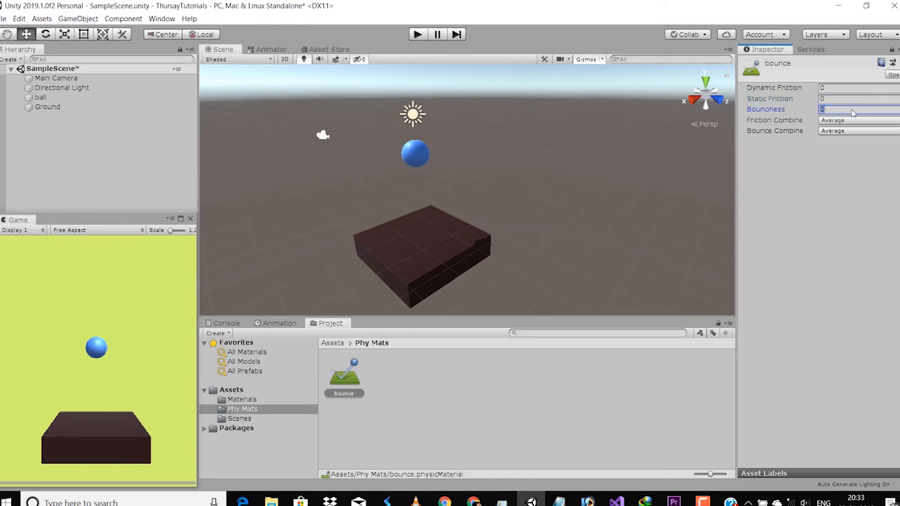
click(850, 121)
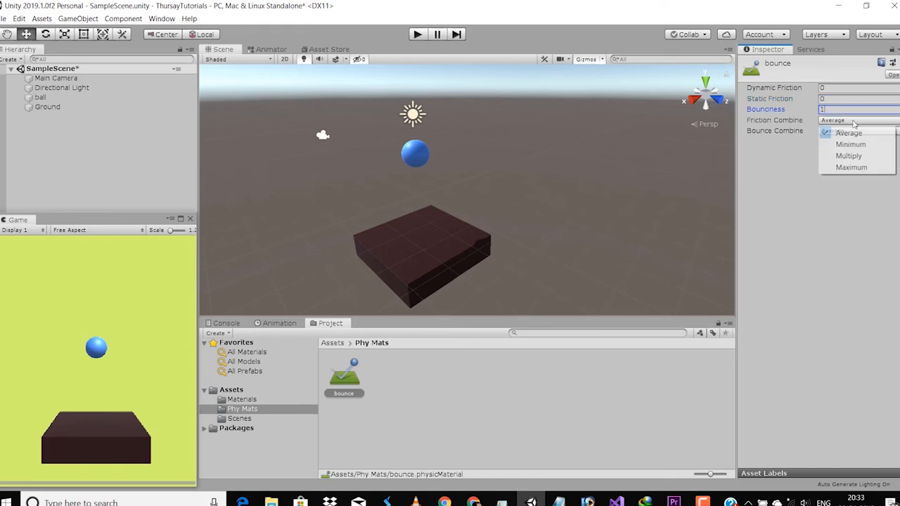
click(850, 144)
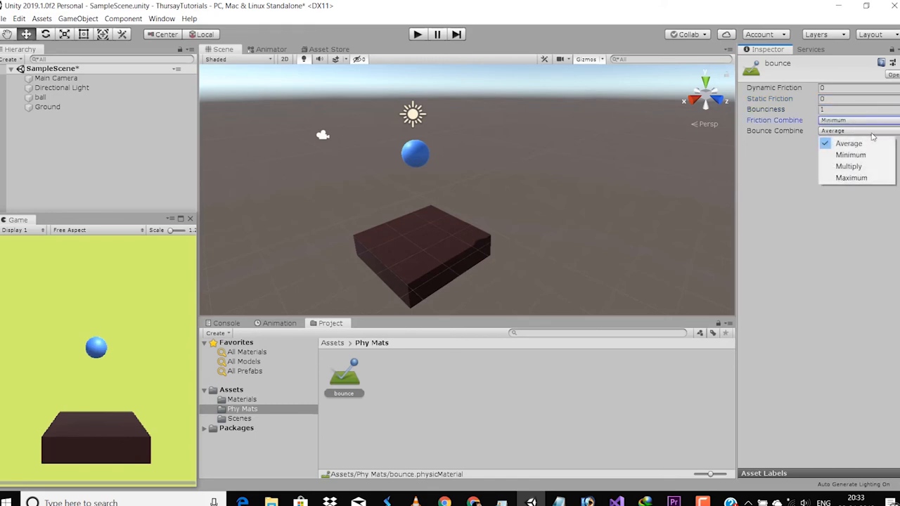
click(852, 177)
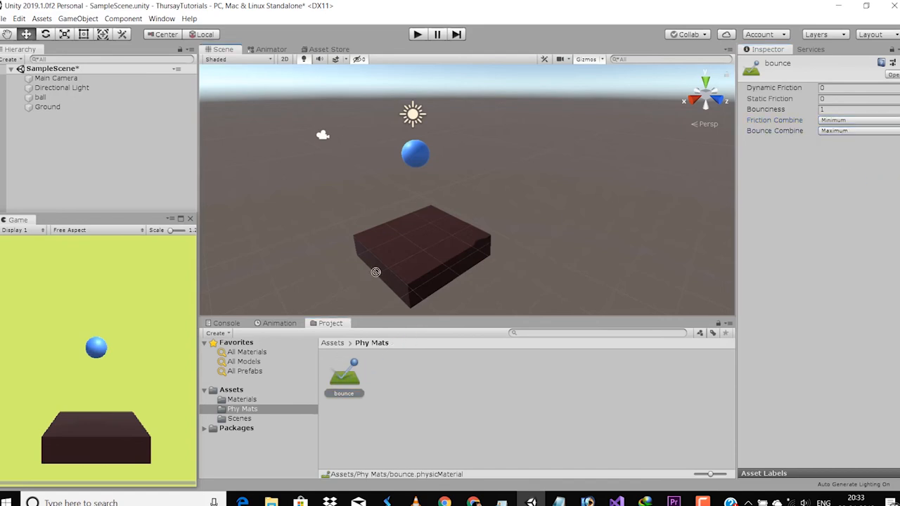
click(41, 97)
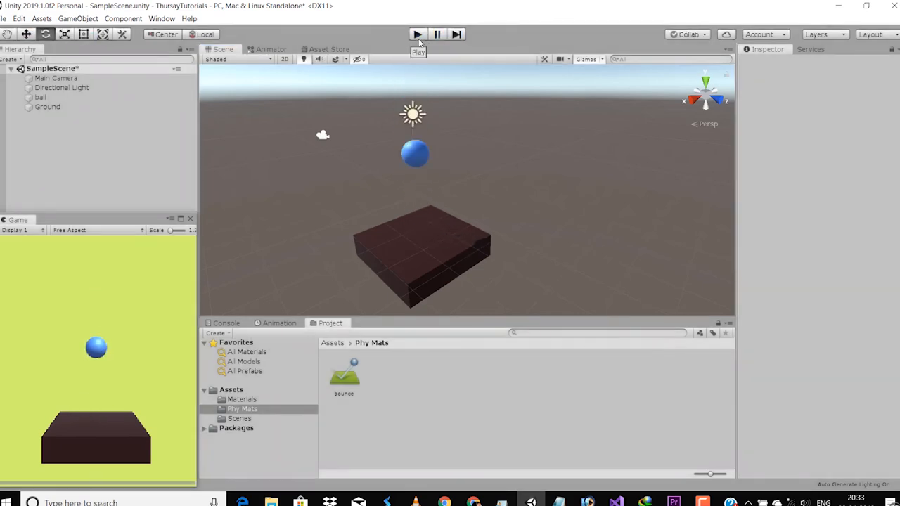
Return to Assets and open the Scenes folder containing SampleScene.
click(331, 342)
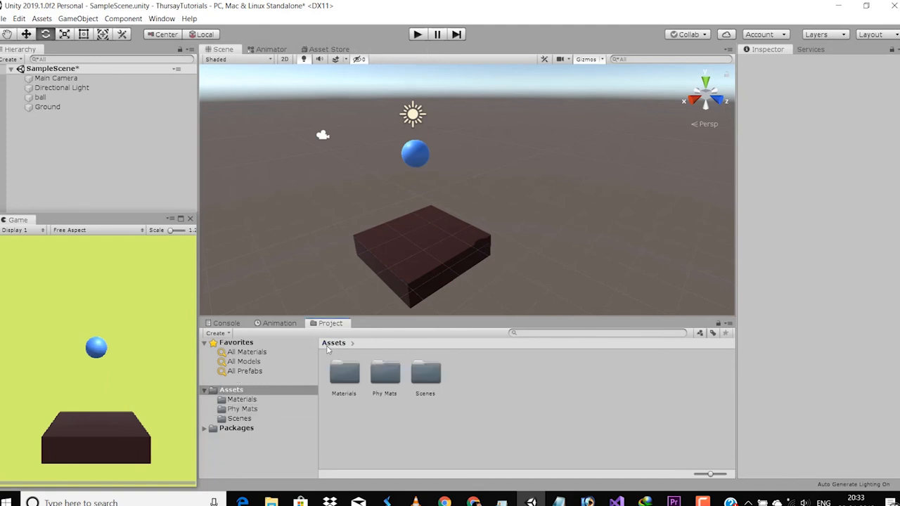
mouse_move(439, 422)
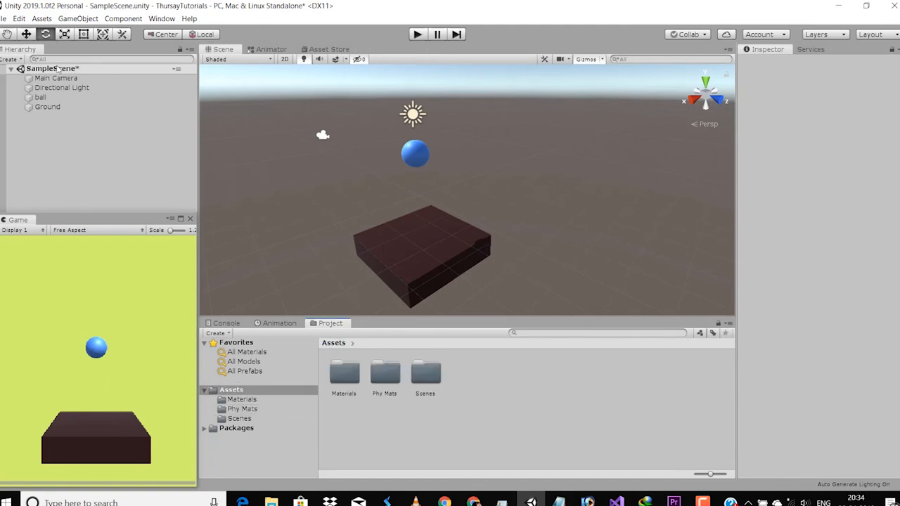
click(53, 68)
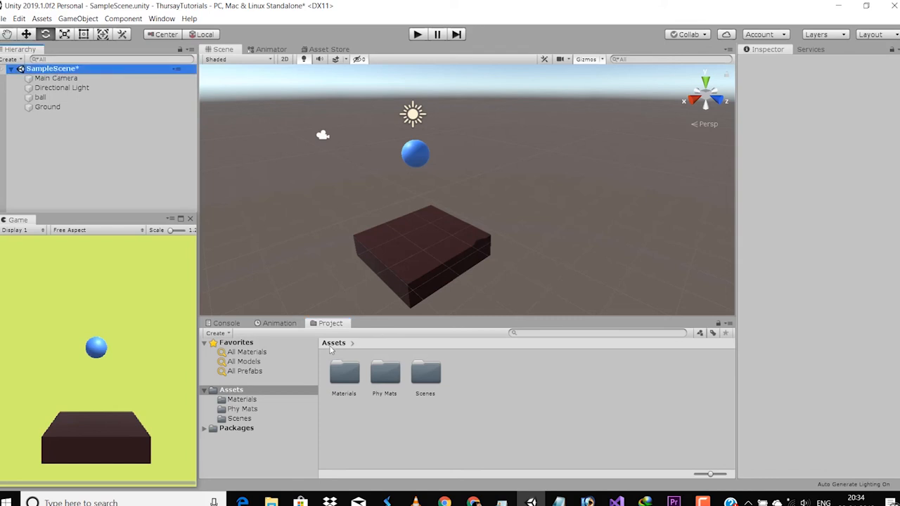
mouse_move(417, 384)
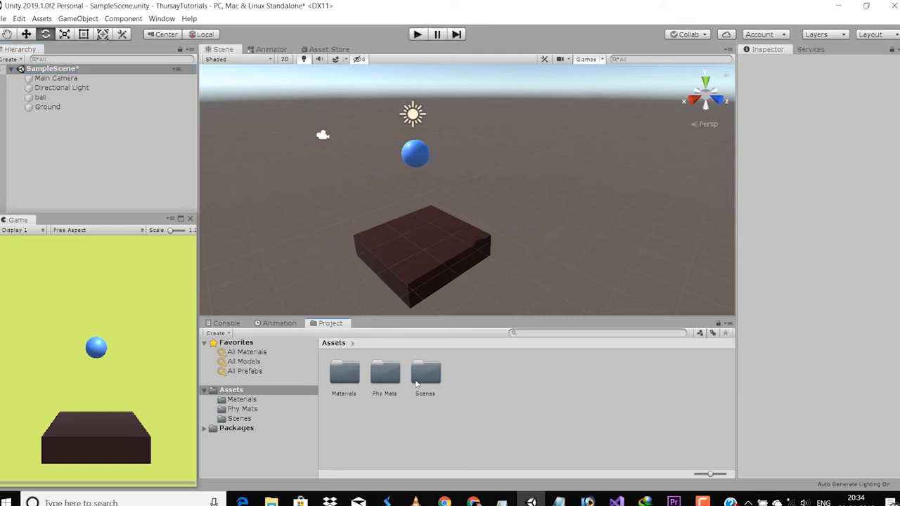
double_click(425, 372)
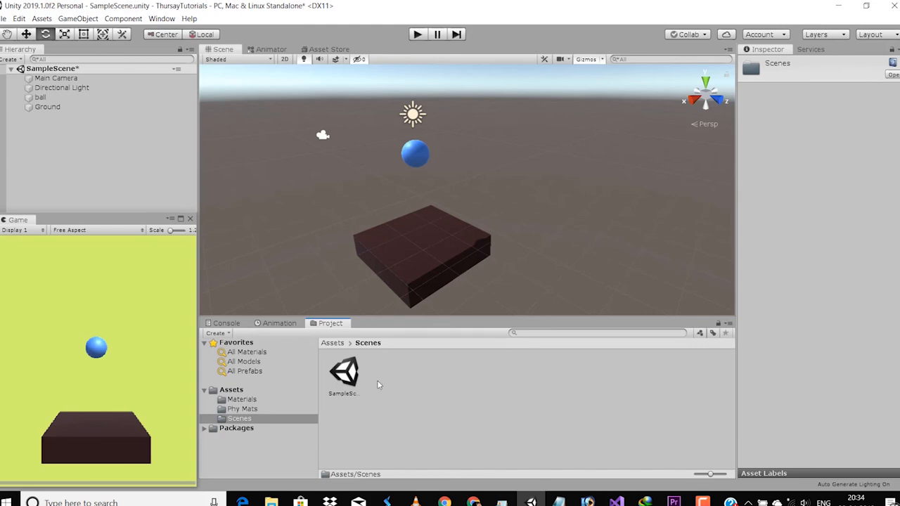